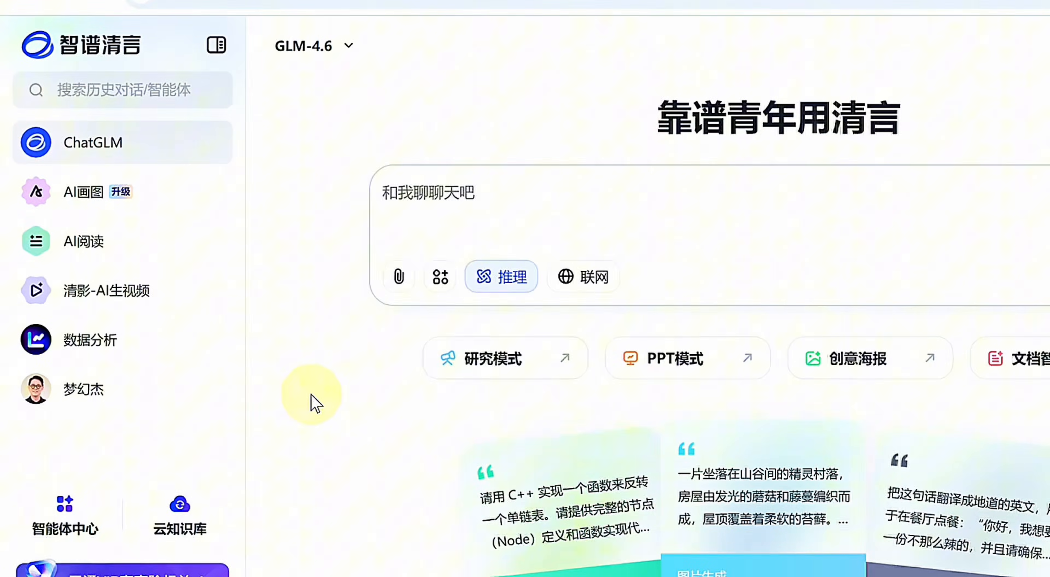
Translate the ChatGLM page into English via the context menu
{"action": "right_click", "coordinate": [311, 399]}
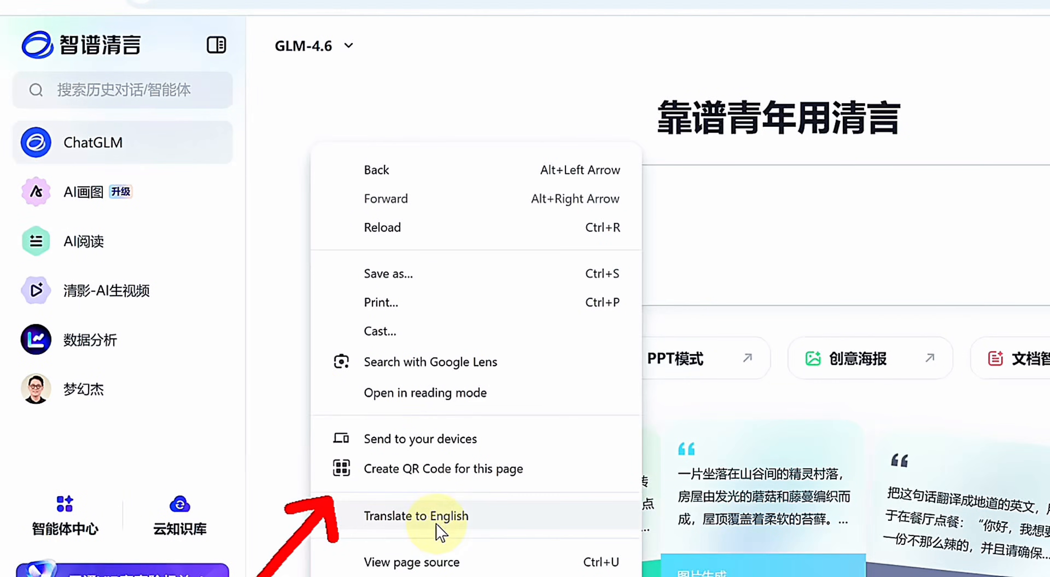
{"action": "left_click", "coordinate": [416, 515]}
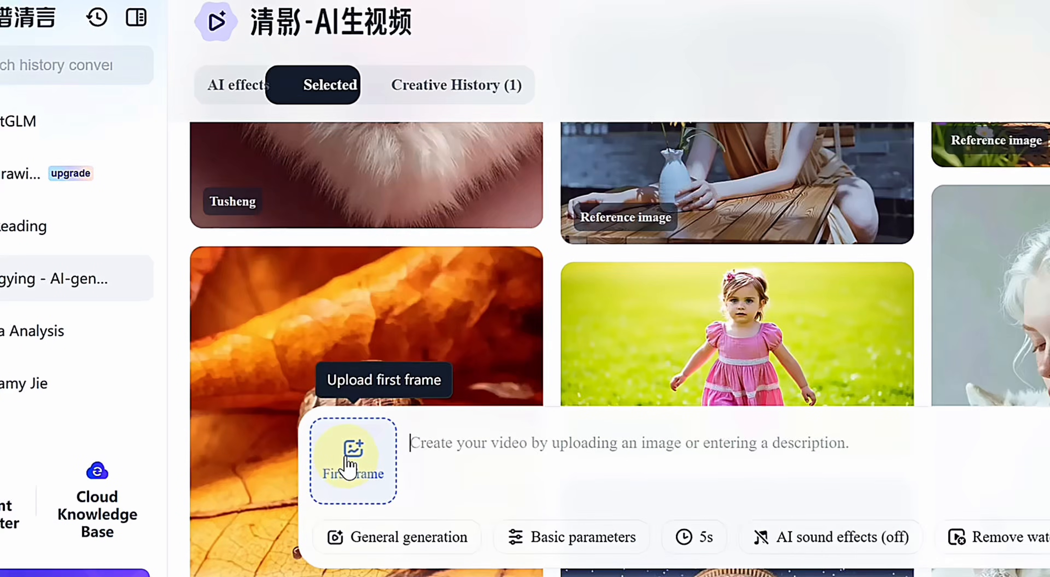
Upload the woman-on-bicycle screenshot as the first frame
{"action": "left_click", "coordinate": [353, 461]}
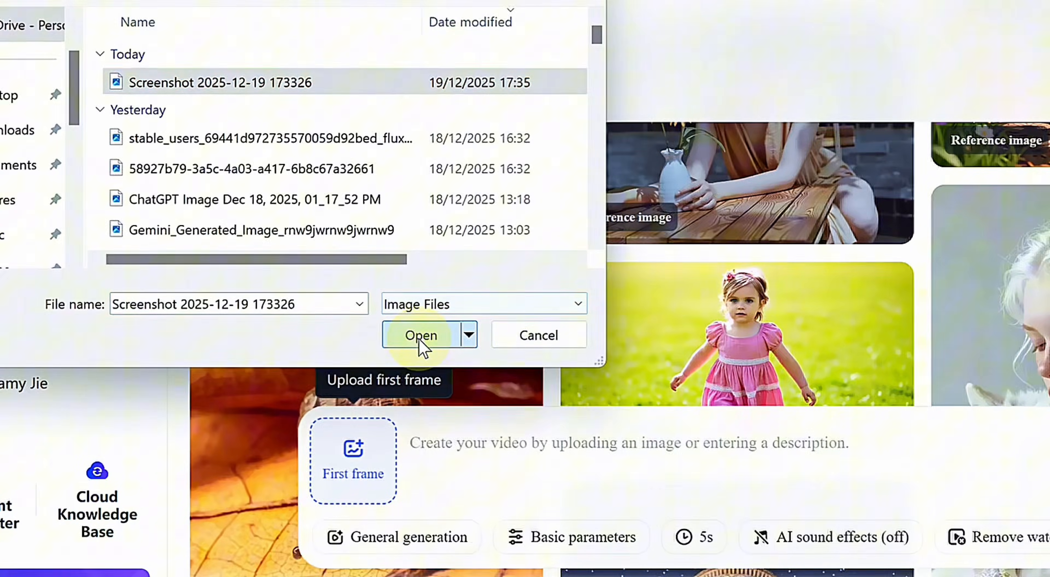
{"action": "left_click", "coordinate": [421, 336]}
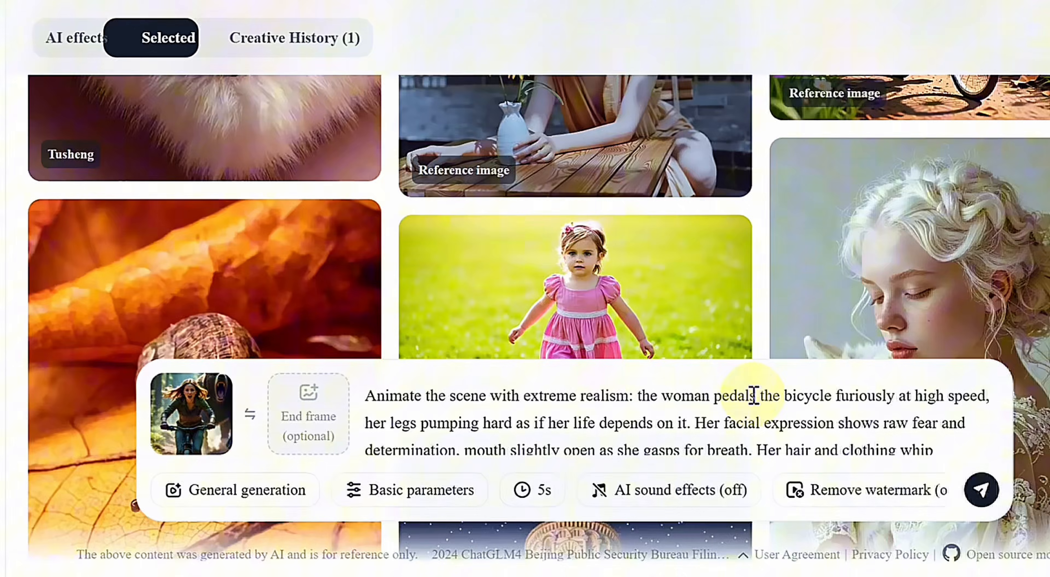
Set resolution to 1080P in Basic parameters and start generating the bicycle video
{"action": "left_click", "coordinate": [410, 490]}
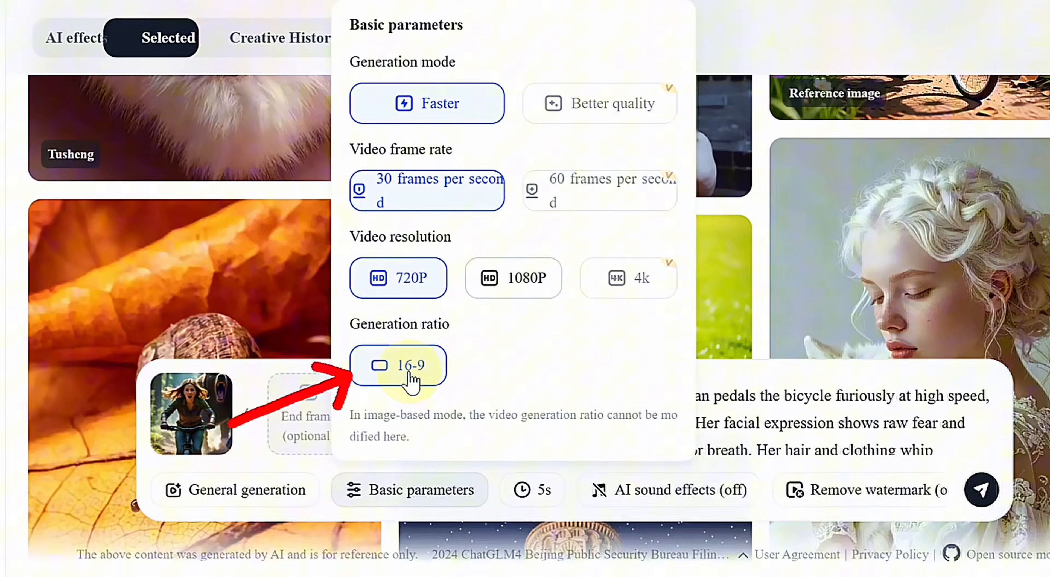
{"action": "left_click", "coordinate": [513, 278]}
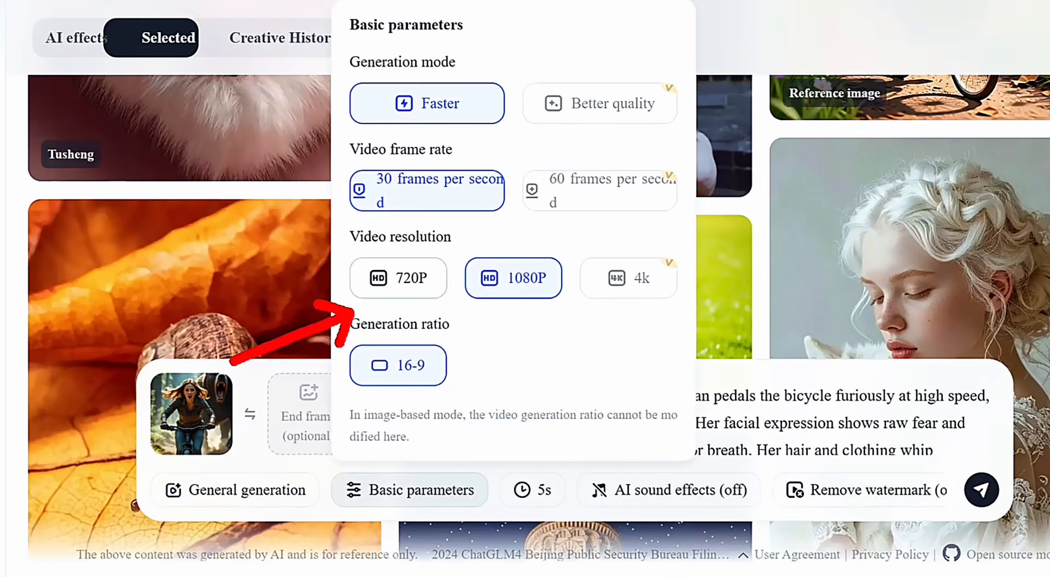
{"action": "left_click", "coordinate": [409, 490]}
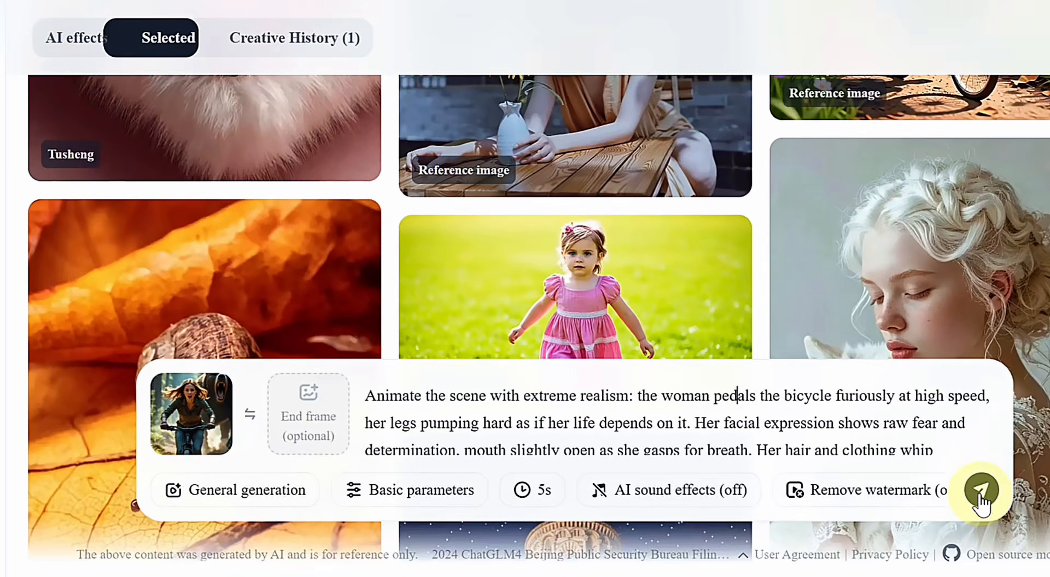
{"action": "left_click", "coordinate": [982, 490]}
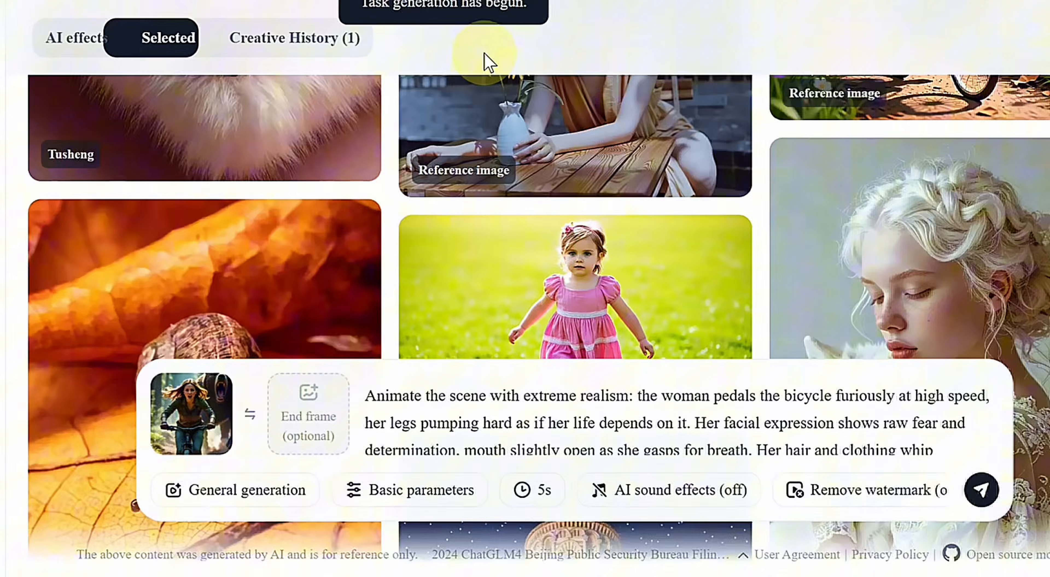
{"action": "left_click", "coordinate": [283, 38]}
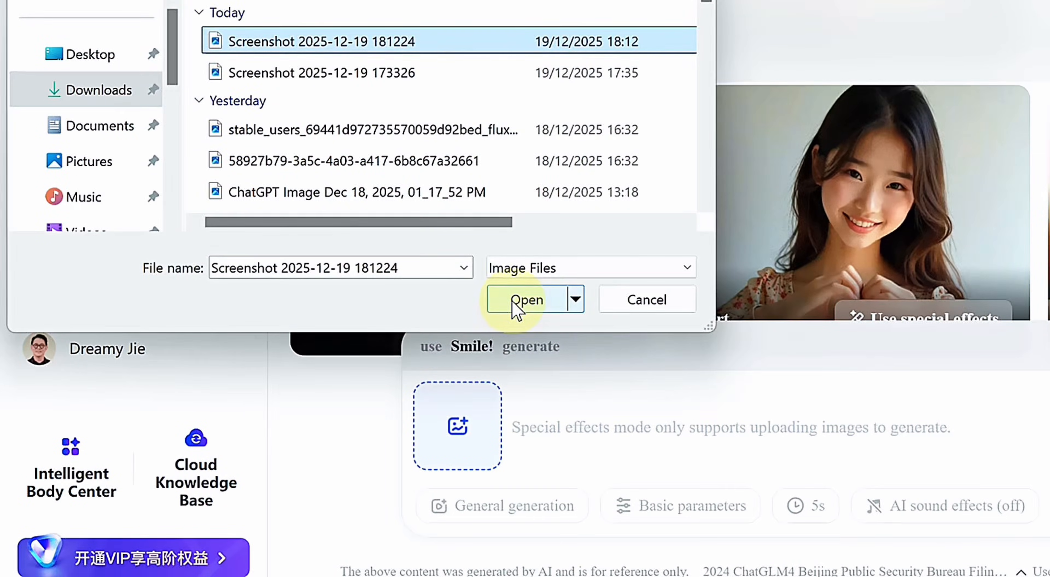
Confirm uploading the screenshot for the Smile! special effect
{"action": "left_click", "coordinate": [524, 299]}
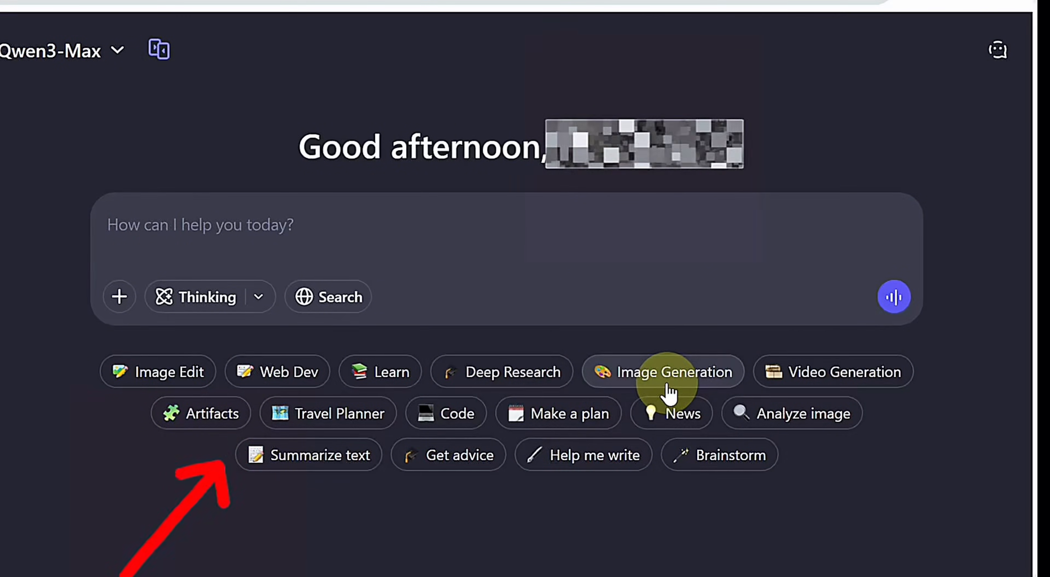
{"action": "mouse_move", "coordinate": [399, 419]}
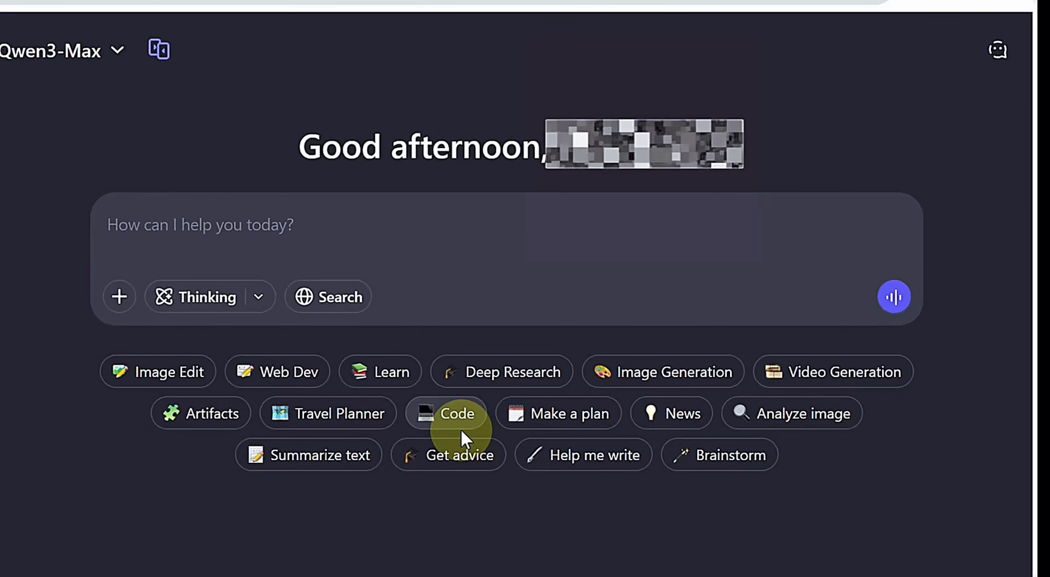
Look over Qwen Chat's home screen with its Image and Video Generation chips
{"action": "left_click", "coordinate": [843, 371]}
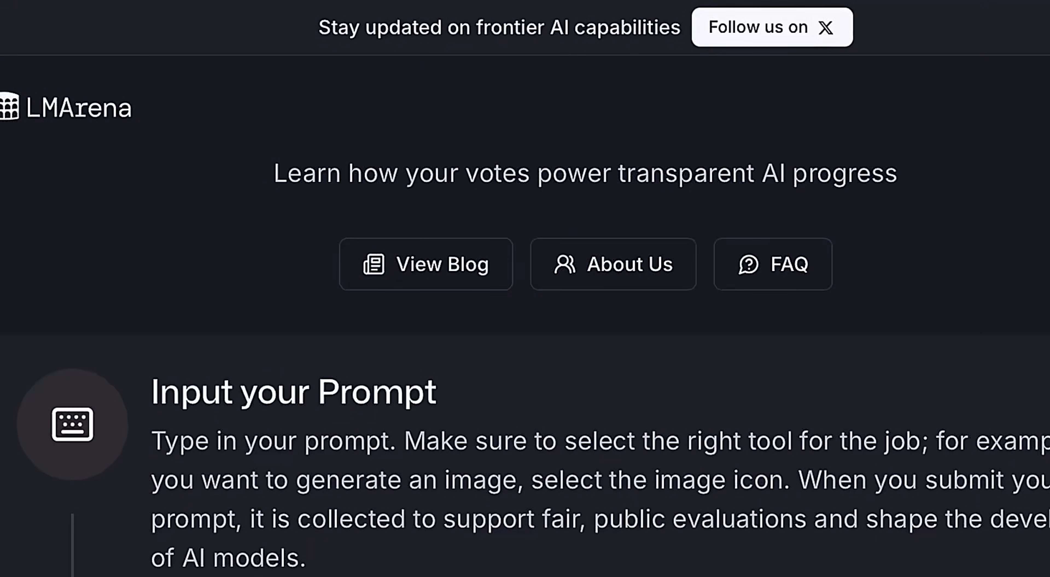
Scroll to LMArena's Input your Prompt and Compare Answers steps
{"action": "scroll", "scroll_direction": "down", "scroll_amount": 3}
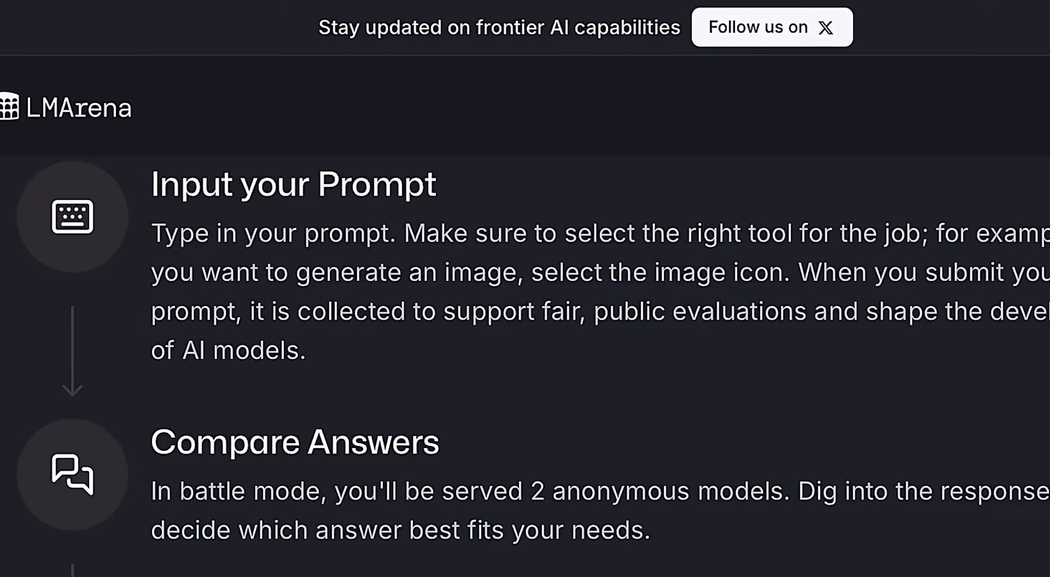
{"action": "scroll", "scroll_direction": "down", "scroll_amount": 3}
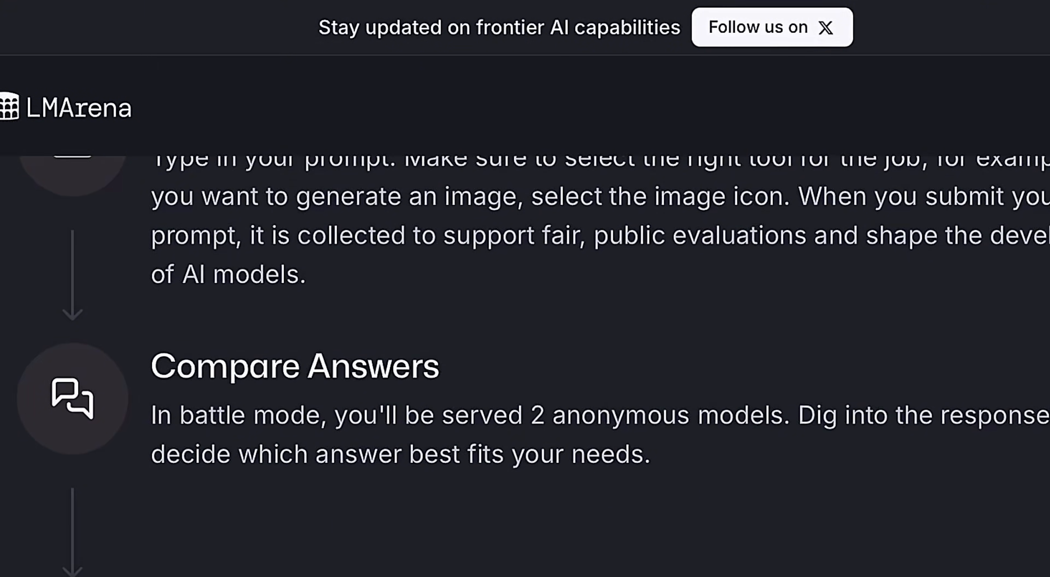
{"action": "scroll", "scroll_direction": "down", "scroll_amount": 3}
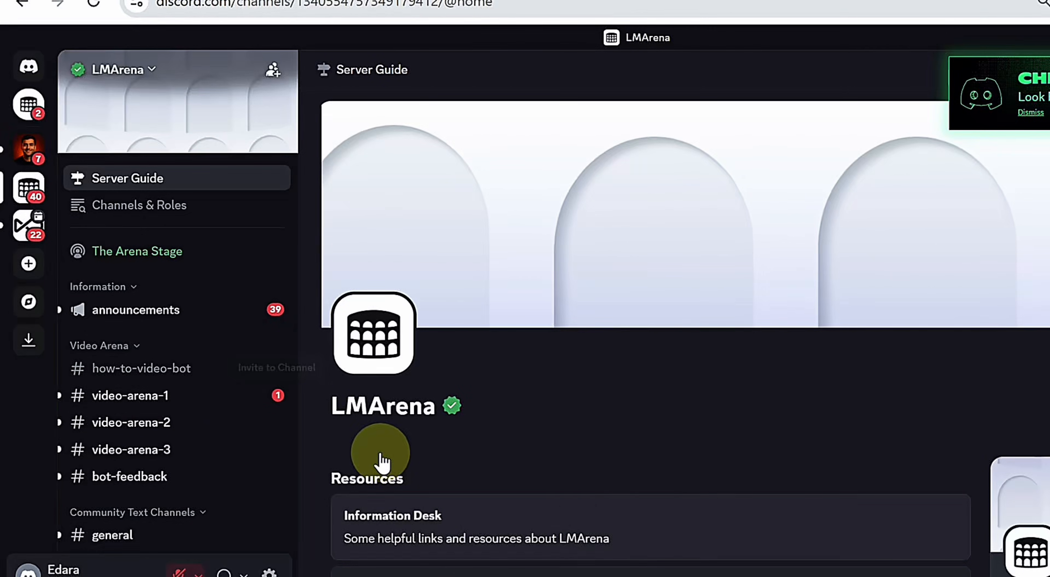
Browse the #video-arena-1 channel's paired AI-generated videos with voting options
{"action": "left_click", "coordinate": [130, 396]}
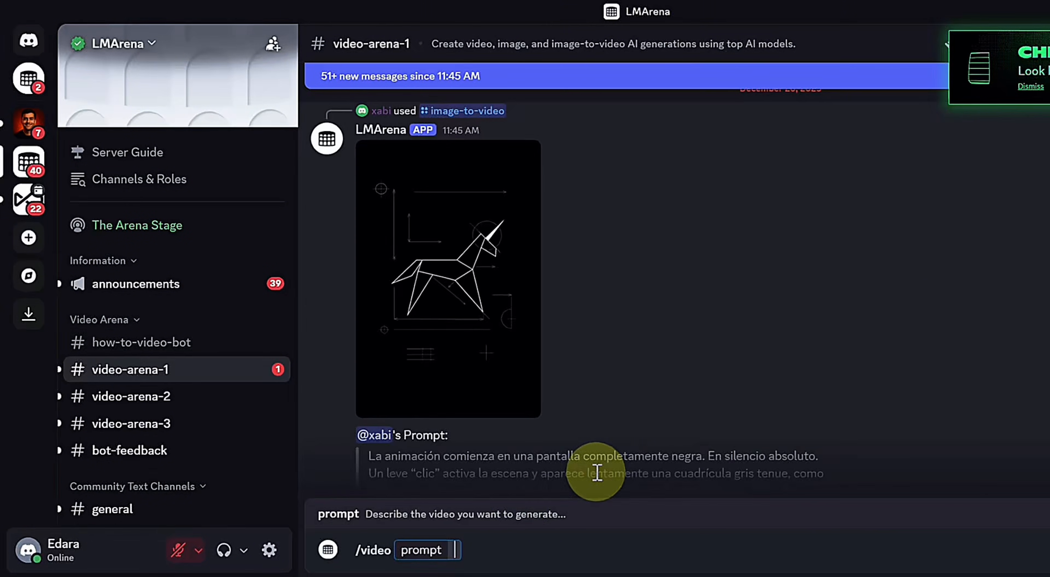
{"action": "scroll", "scroll_direction": "down", "scroll_amount": 3}
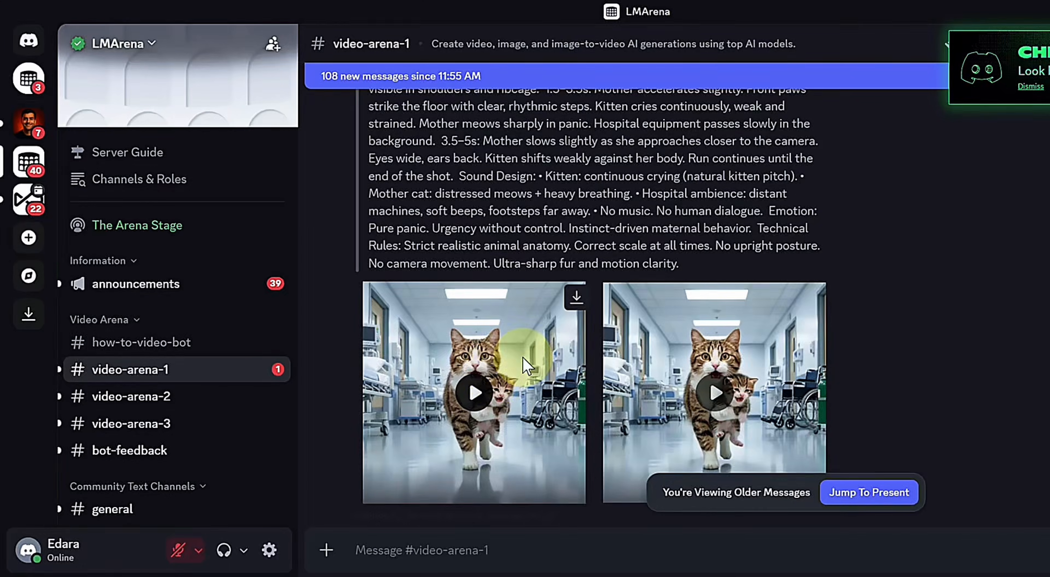
{"action": "left_click", "coordinate": [473, 394]}
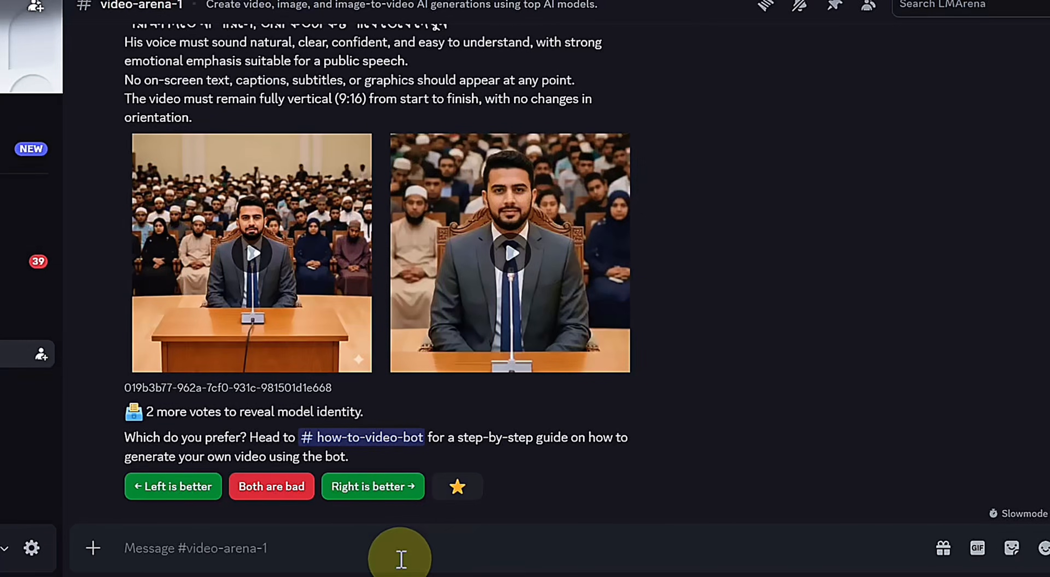
Start an /image-to-video request with the screenshot and mother-and-daughter prompt
{"action": "type", "text": "/image-to-video"}
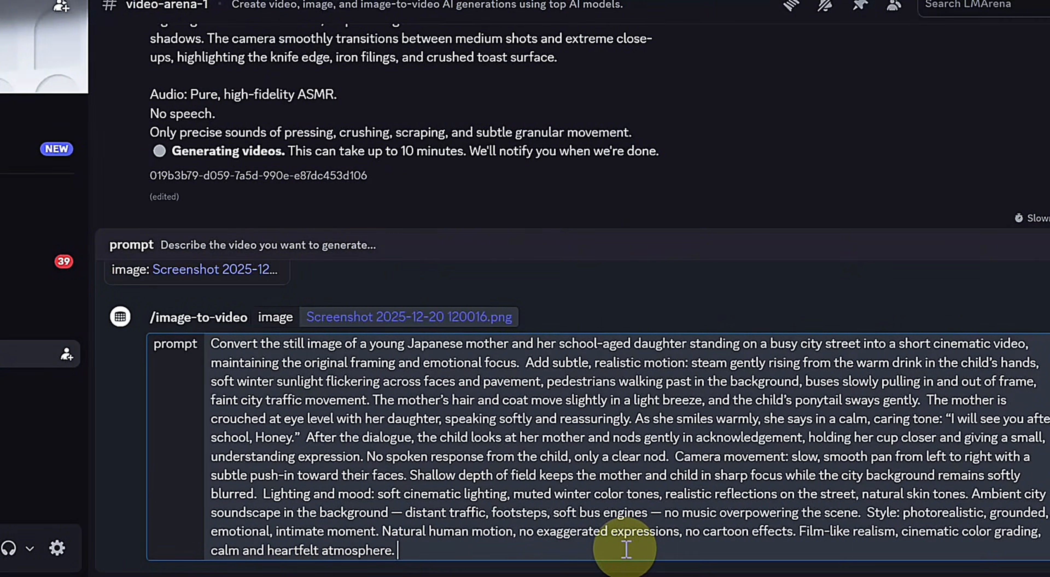
{"action": "left_click", "coordinate": [814, 8]}
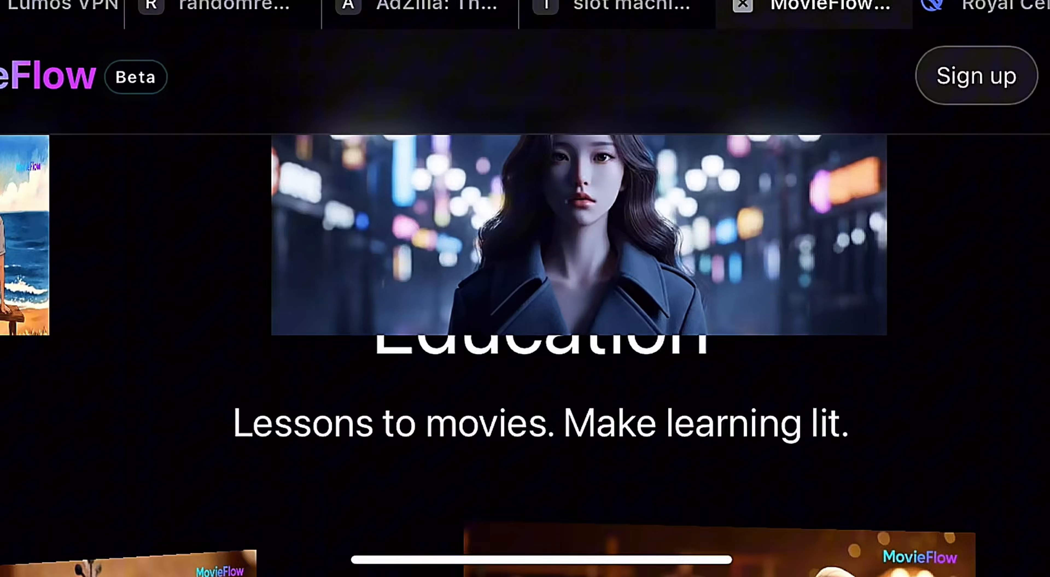
Choose a 2min landscape movie and begin the story 'A strugglin…'
{"action": "left_click", "coordinate": [432, 329]}
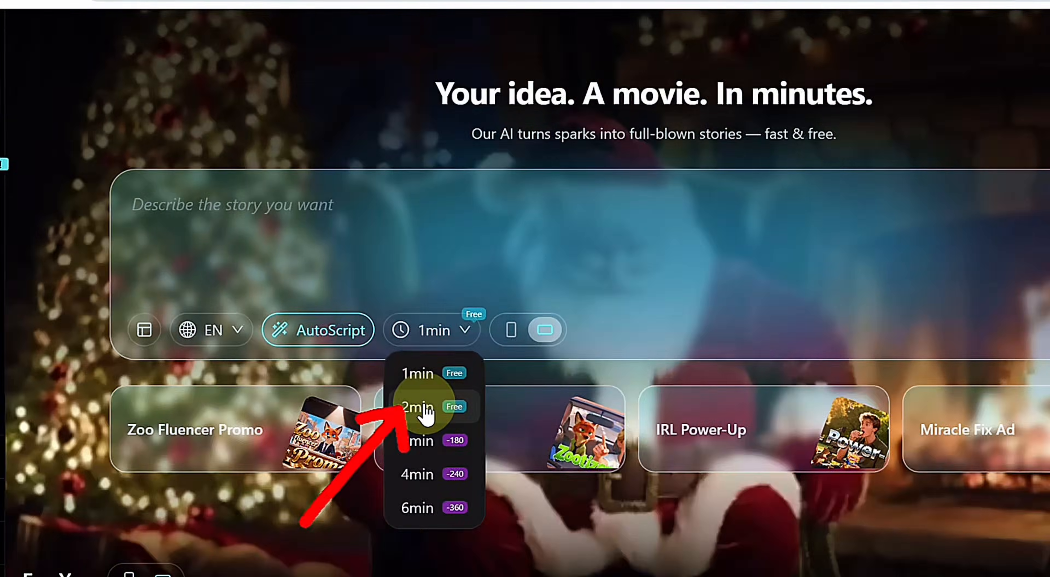
{"action": "left_click", "coordinate": [427, 407]}
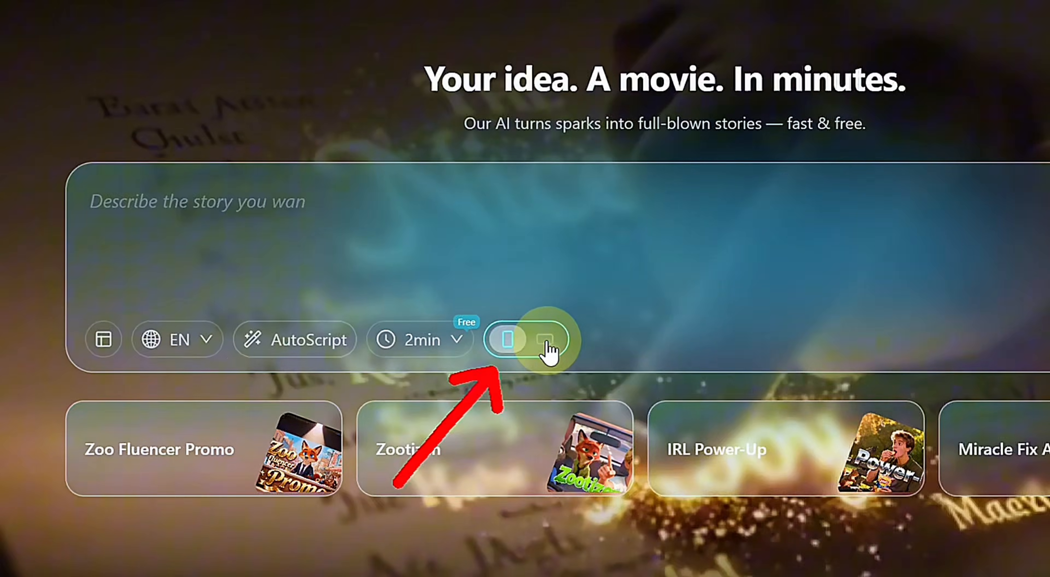
{"action": "left_click", "coordinate": [545, 339]}
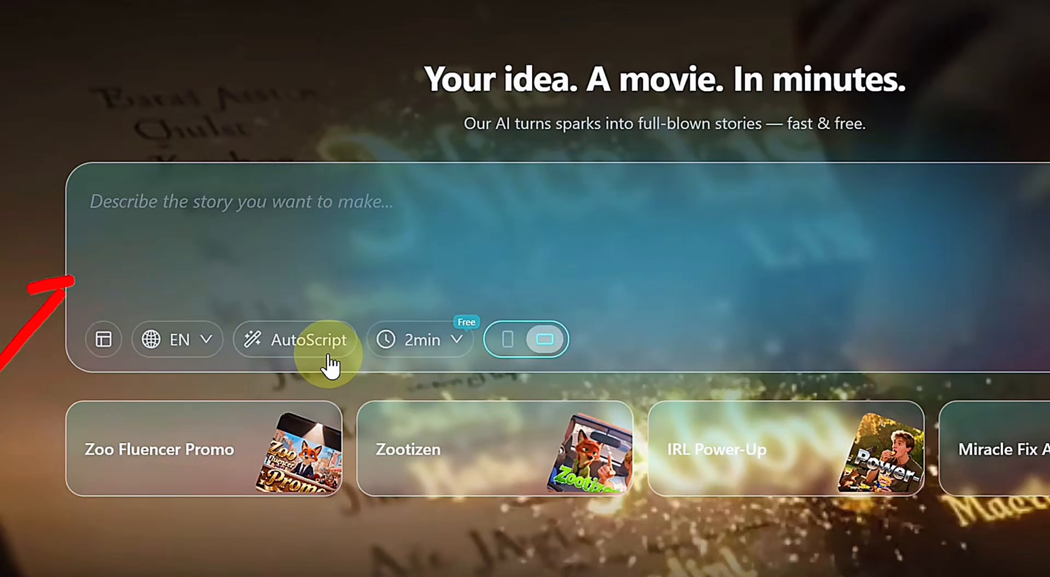
{"action": "type", "text": "A strugglin"}
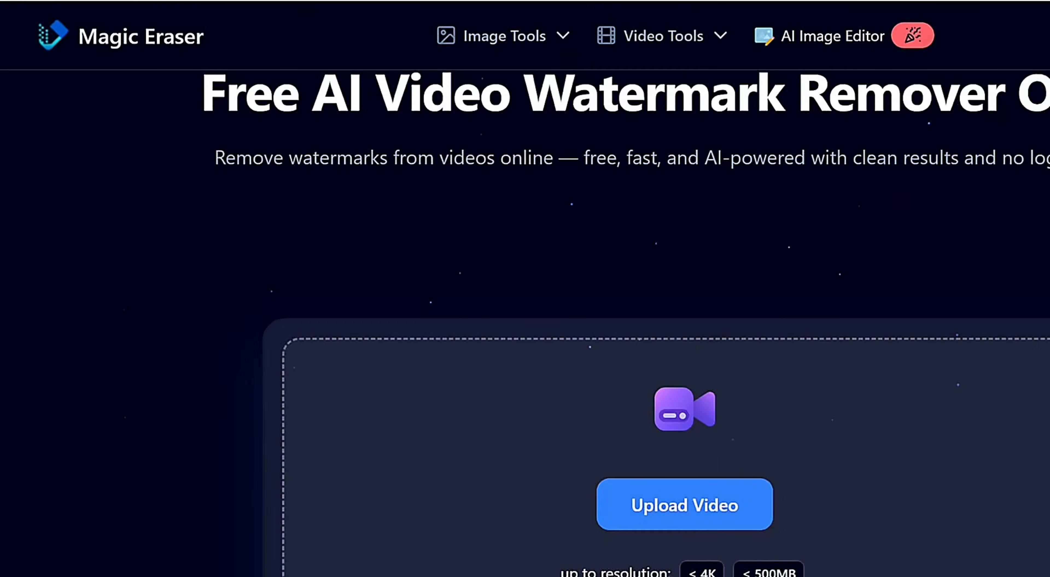
Upload the MovieFlow bar scene video into Magic Eraser
{"action": "left_click", "coordinate": [683, 505]}
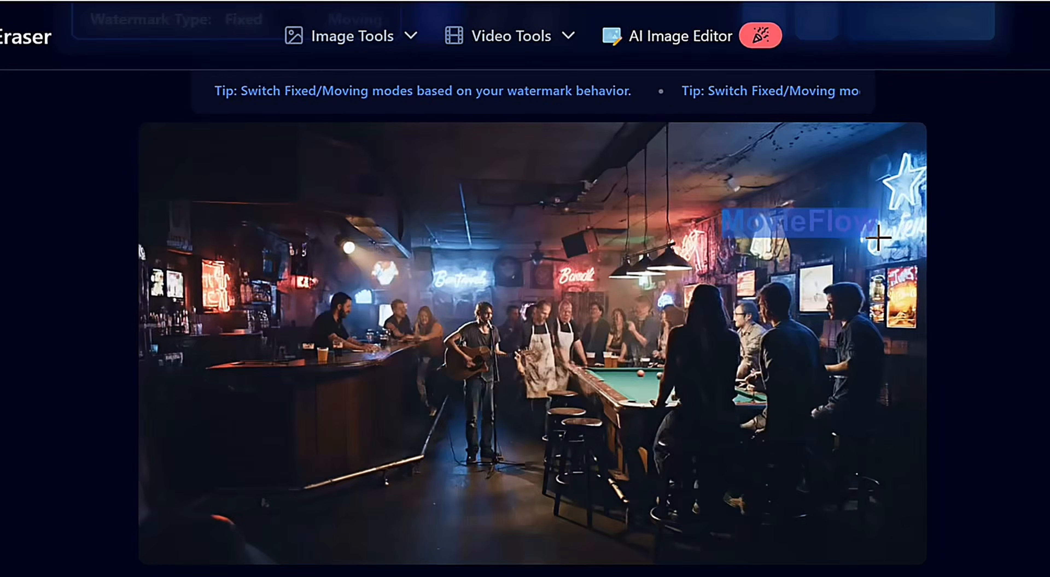